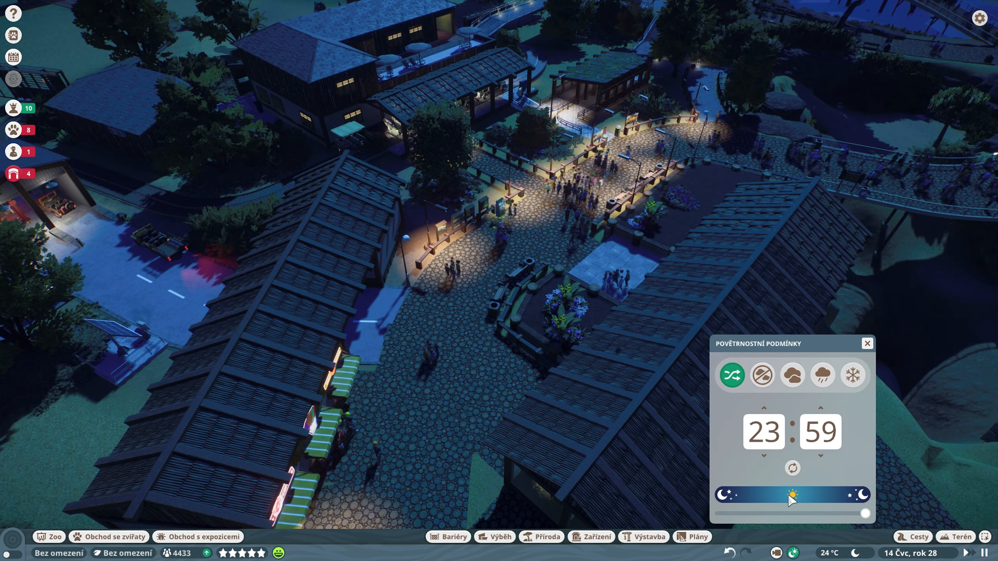
Pan to the habitats and open giraffe Adana's info panel, showing 91% welfare.
left_click_drag(850, 514, 797, 514)
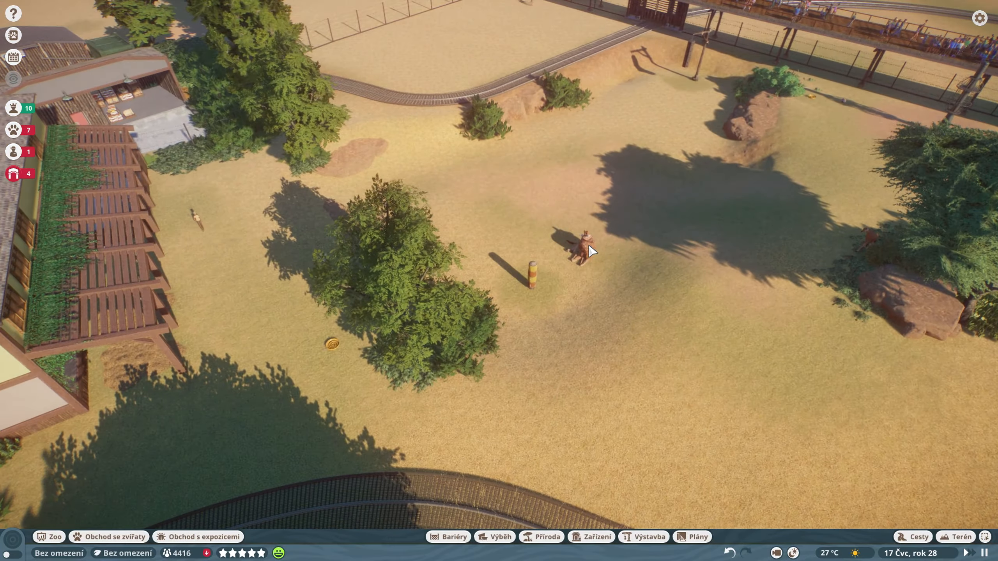
left_click(581, 251)
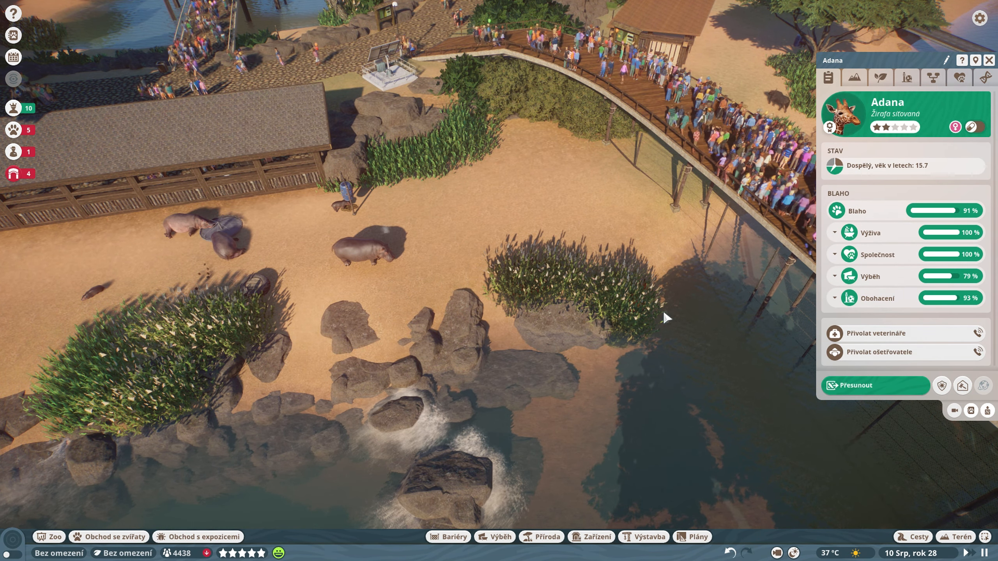
In the Zoo overview animal list, select hippo Hasina and try releasing her to the wild.
left_click(366, 248)
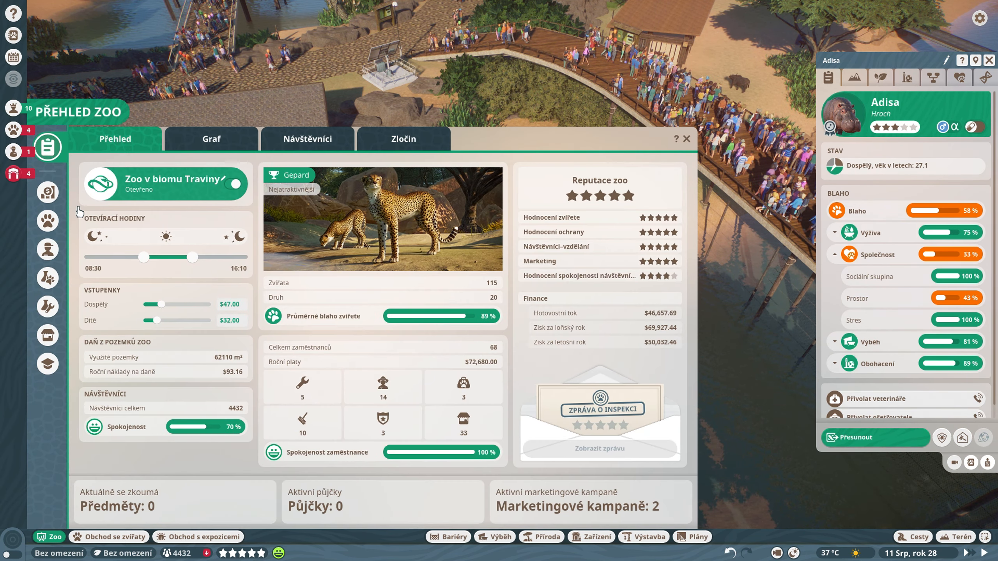
left_click(47, 221)
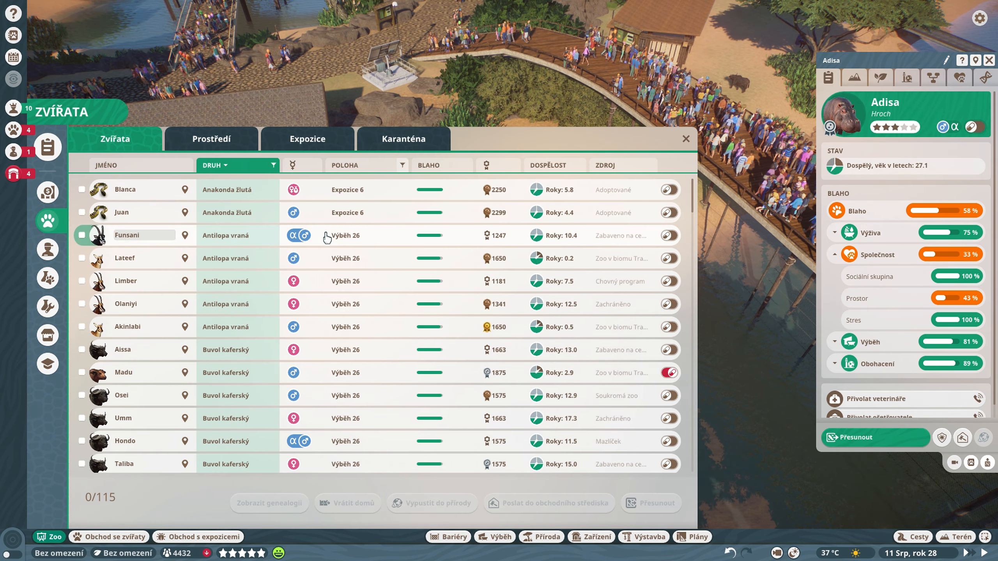
scroll("down", 3)
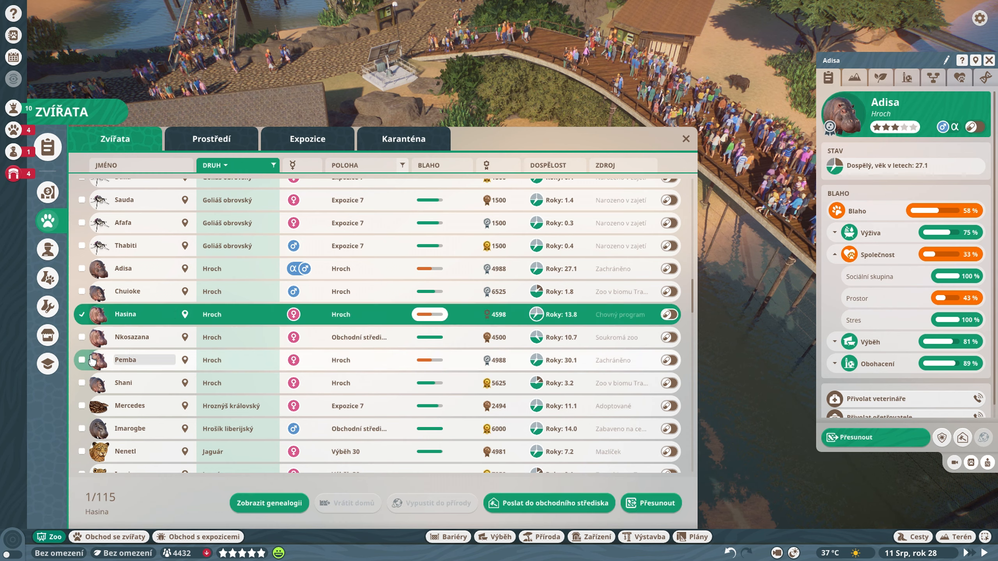
mouse_move(432, 503)
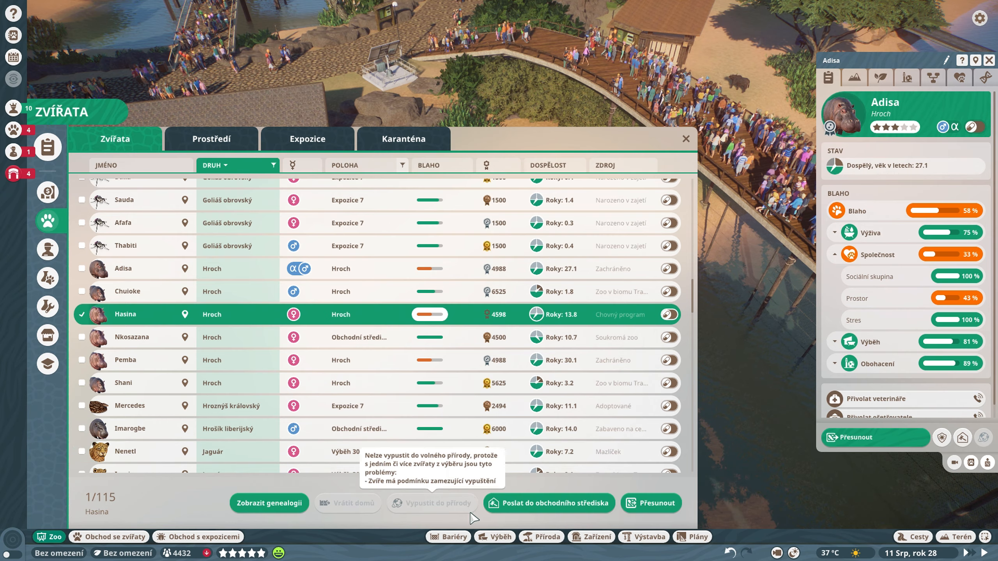
left_click(549, 503)
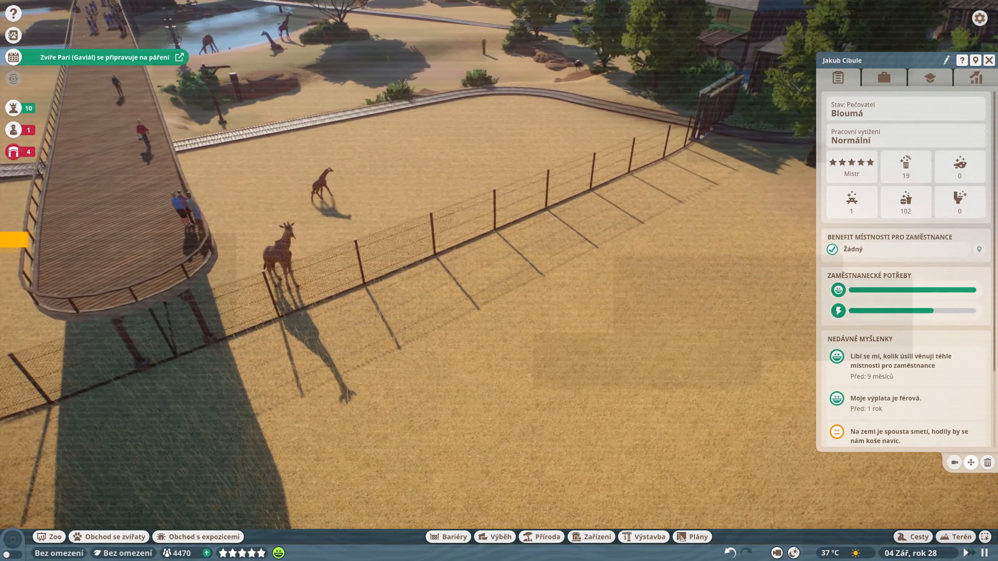
Start editing the partly built giraffe shelter's building group.
left_click(648, 536)
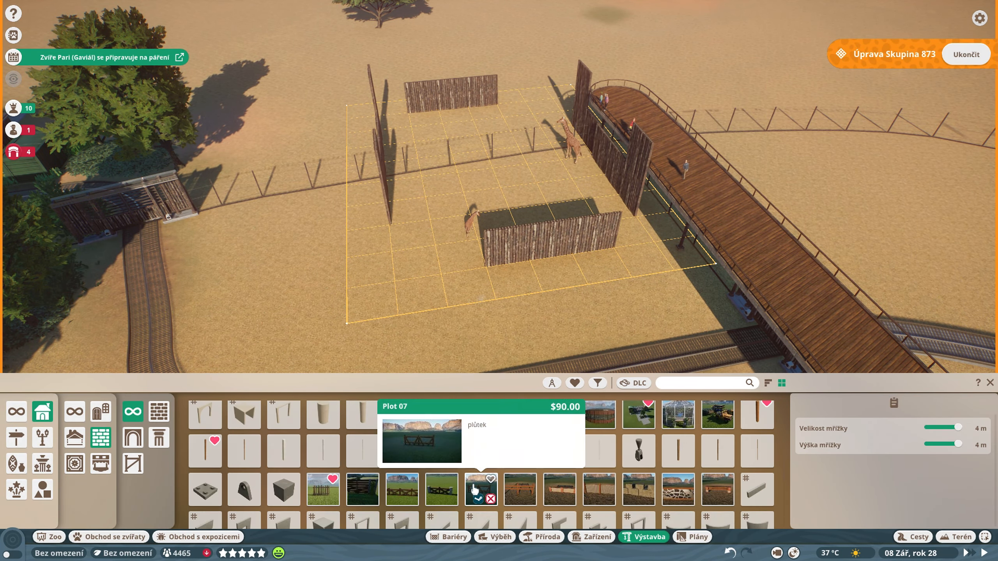
Place glass panels above the log walls and pick the Kmen 8m log beam.
left_click(283, 470)
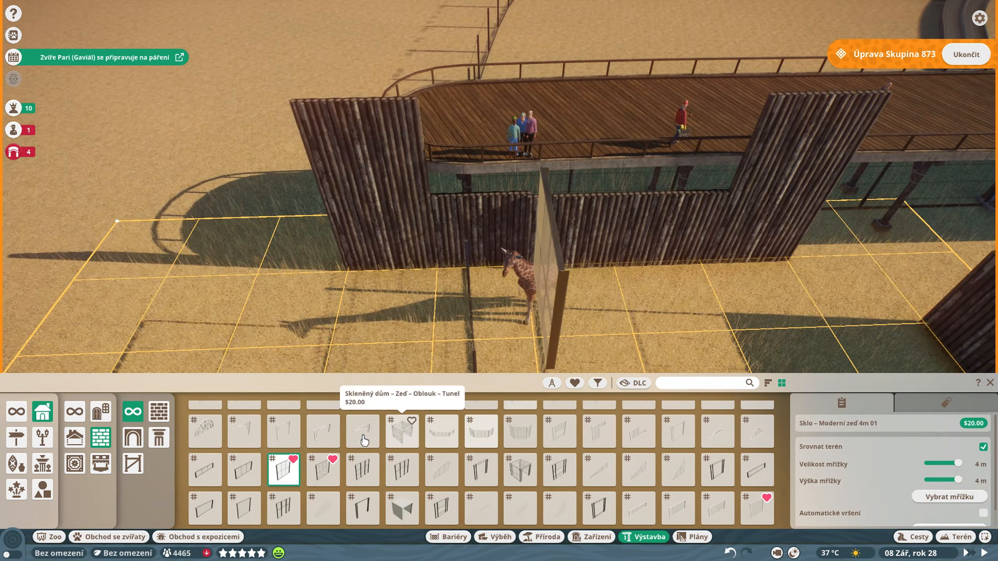
type("km")
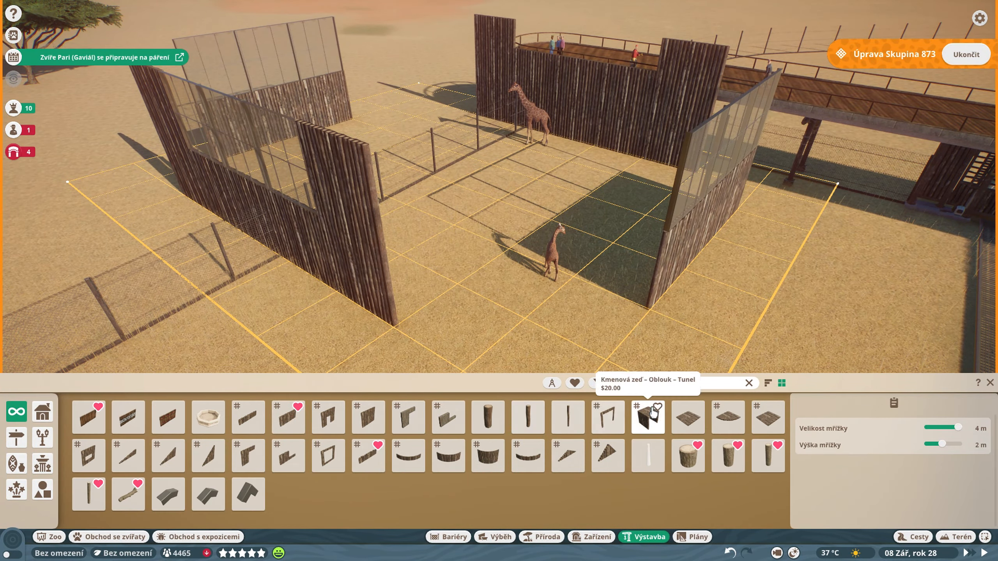
left_click(596, 382)
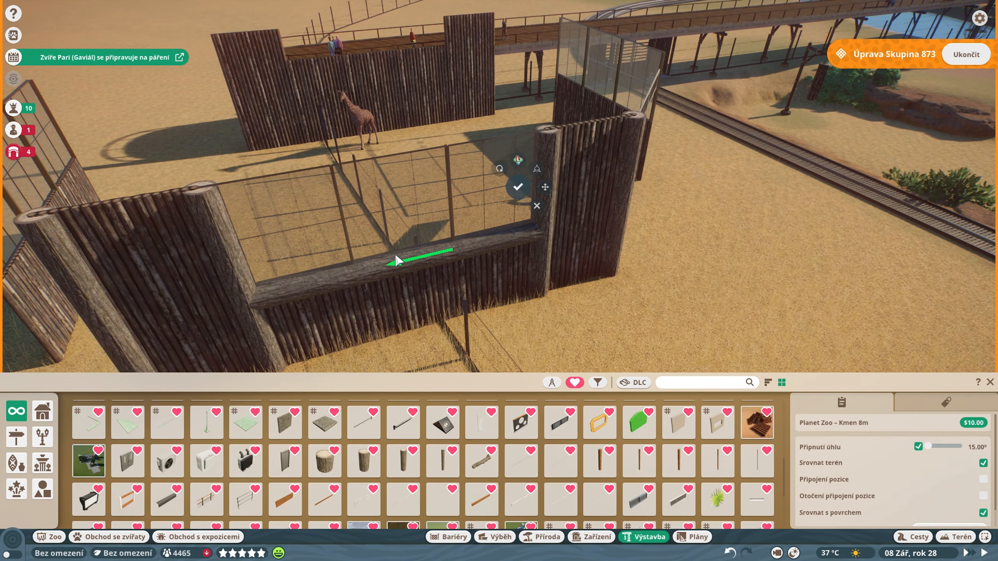
Search 'km' for more log beams to frame the shelter's top.
type("km")
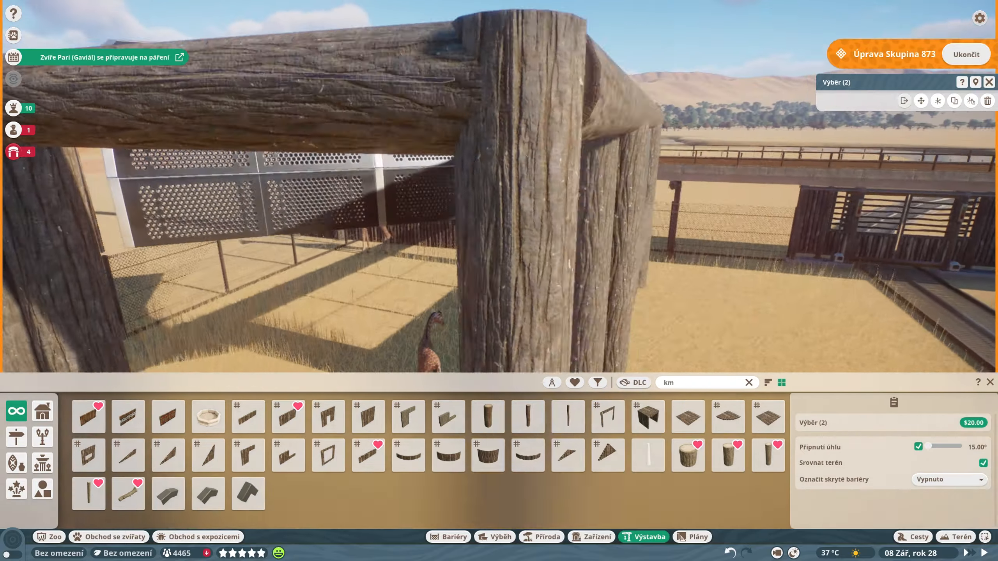
Filter to metal pieces and set a thin metal post beside the log pillar.
left_click(287, 417)
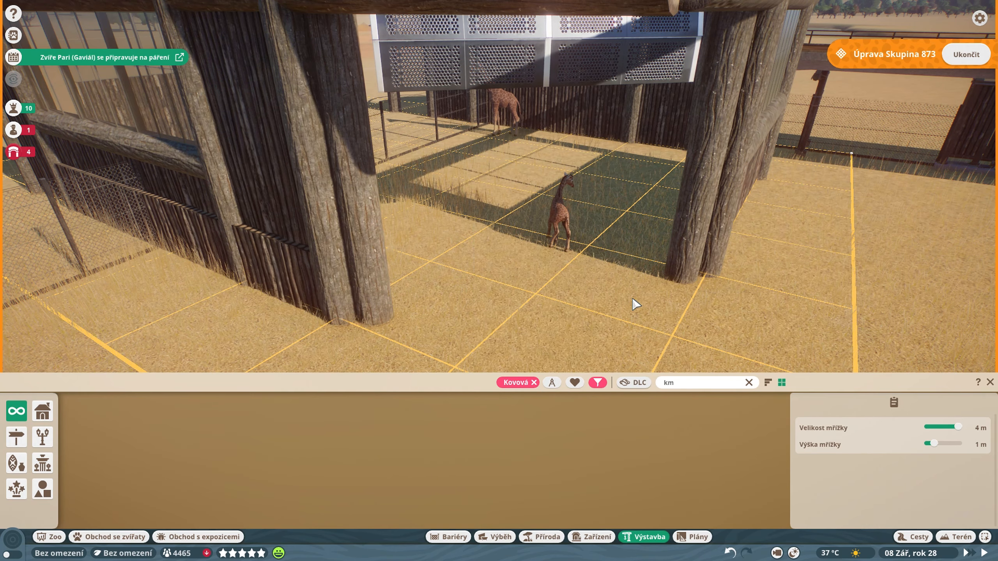
left_click(748, 382)
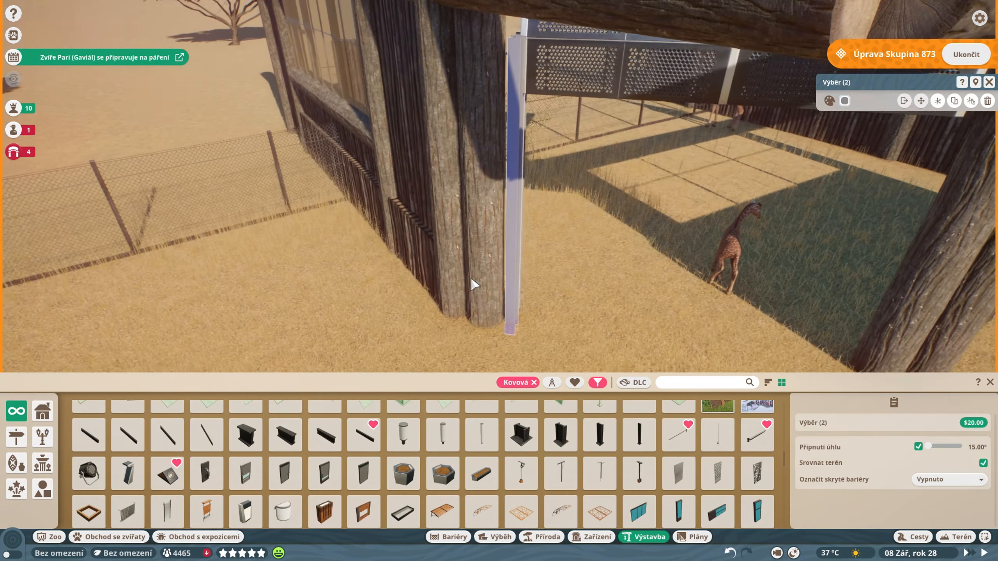
left_click(363, 434)
type("om")
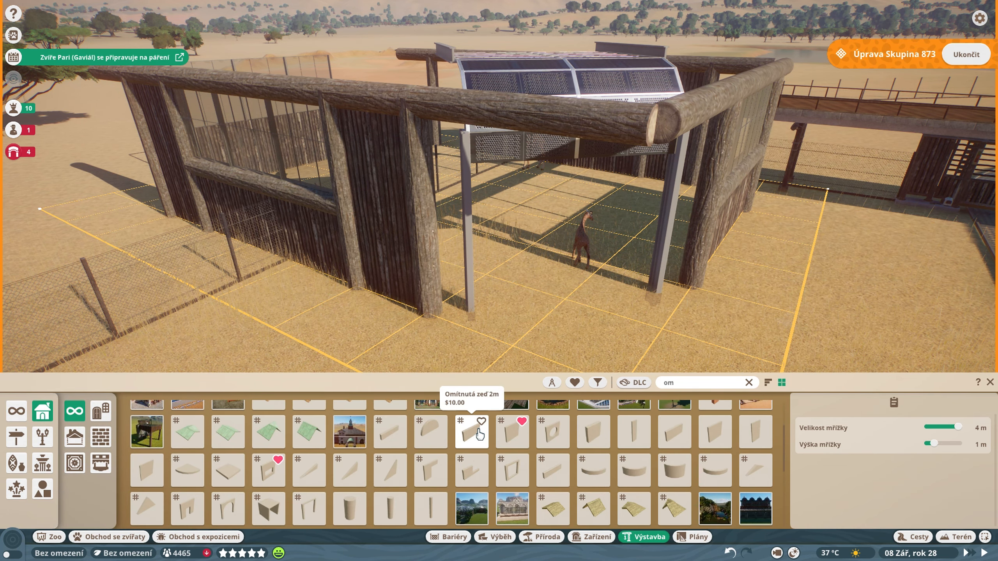
Select shelter group 873 and start a 5 m barrier along the interior log divider.
left_click(470, 431)
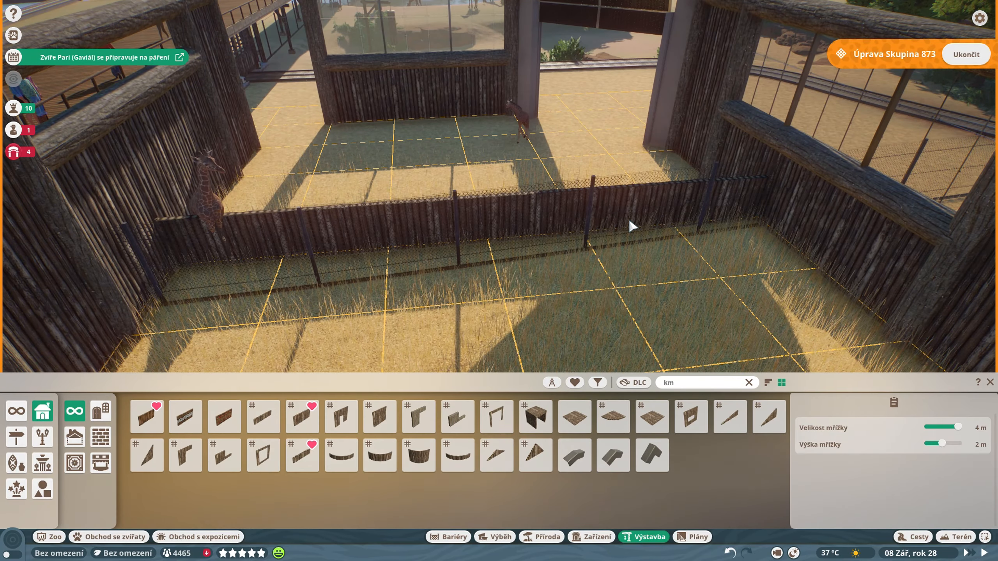
left_click(965, 53)
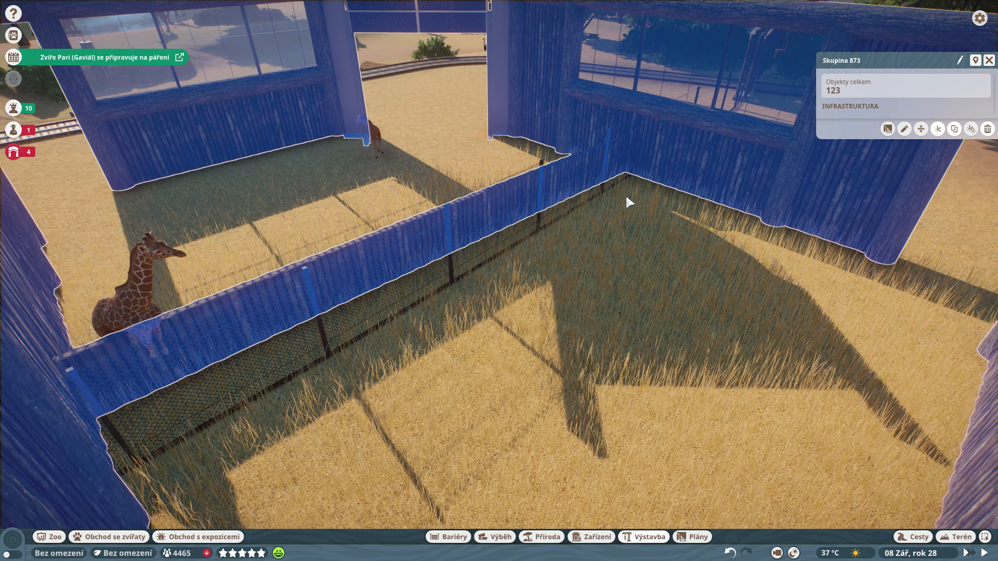
left_click(448, 536)
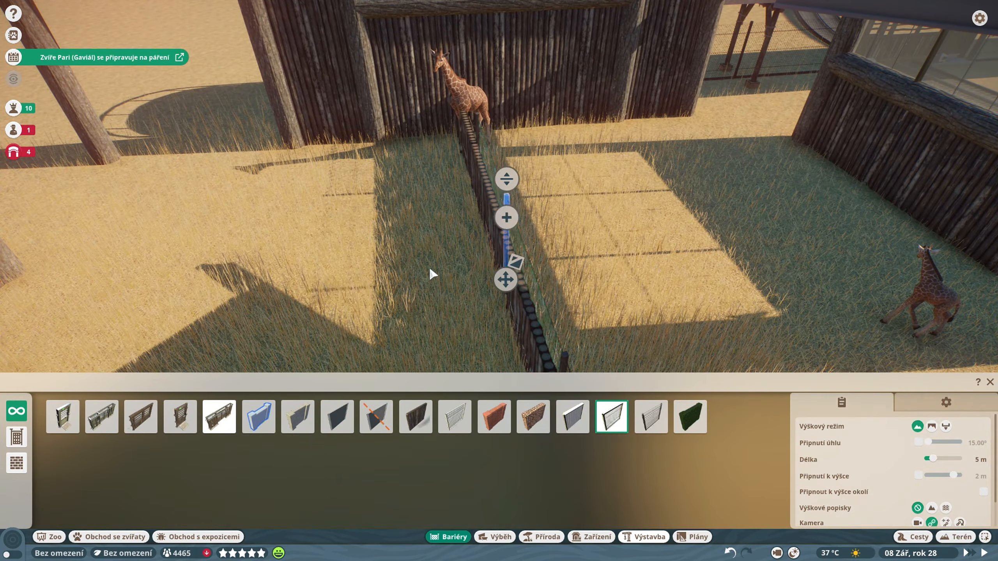
Place the divider barrier, then paint the shelter floor with green grass.
left_click(648, 536)
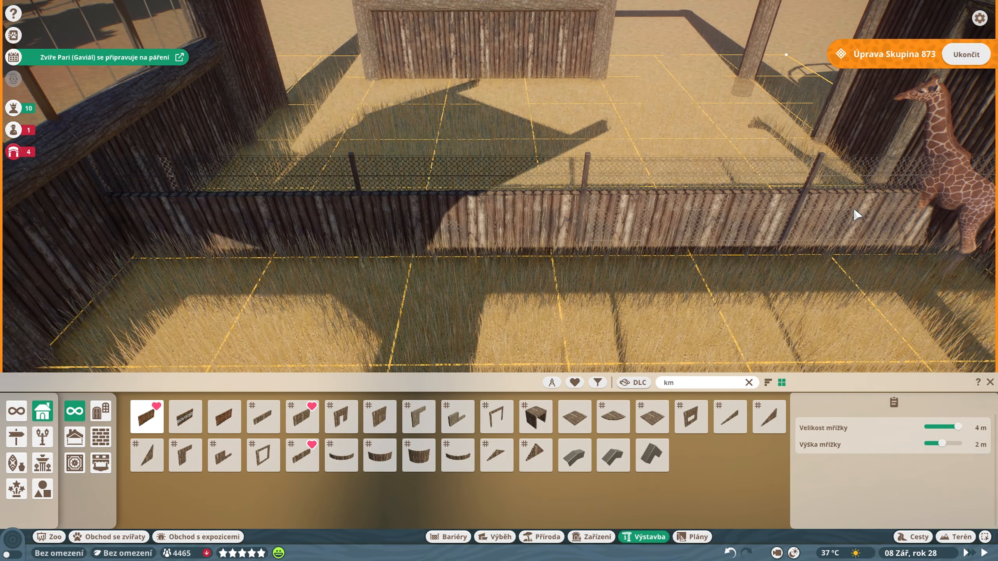
left_click(262, 416)
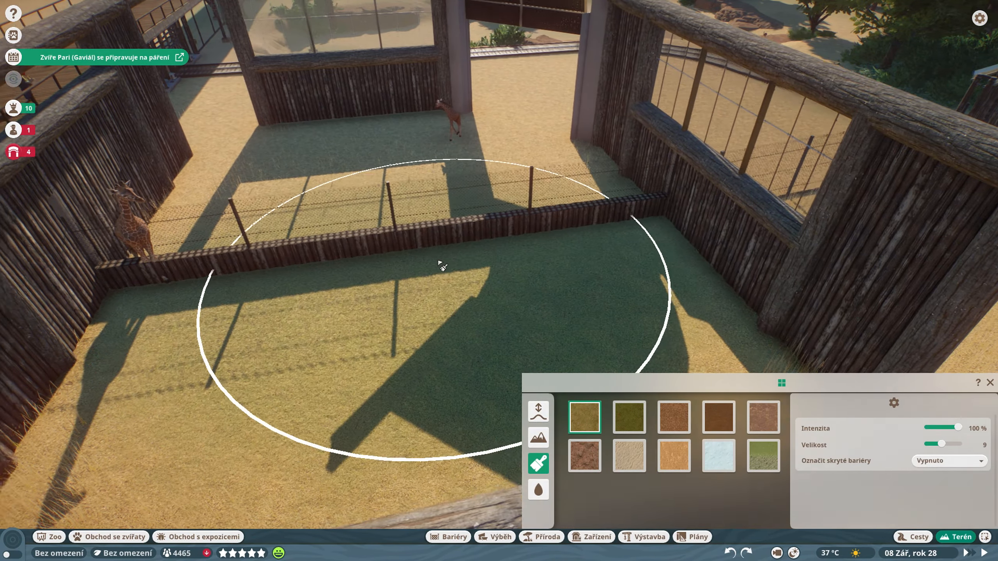
left_click(649, 536)
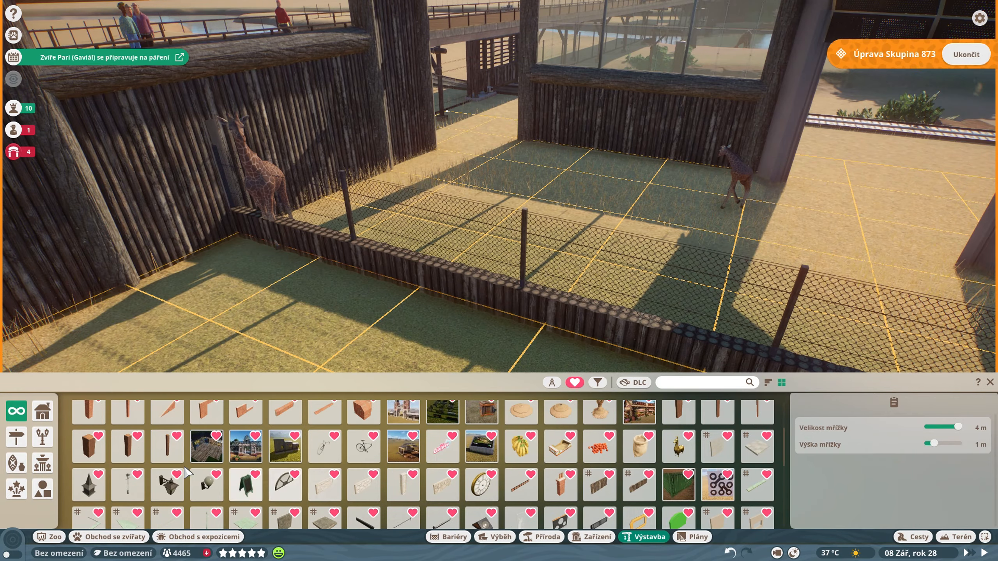
mouse_move(127, 446)
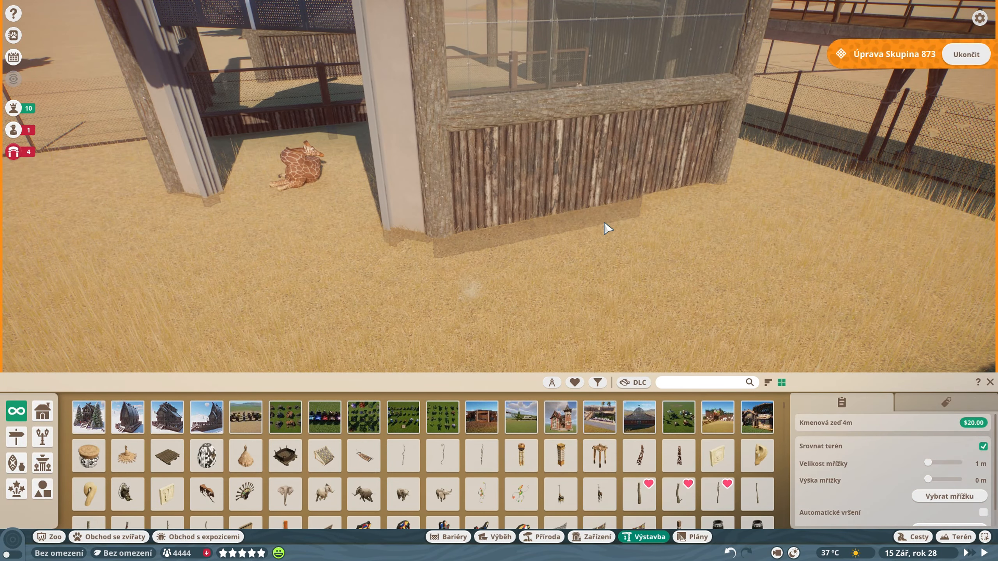
Select shelter group 873 and enter its group edit mode.
left_click_drag(927, 462, 954, 463)
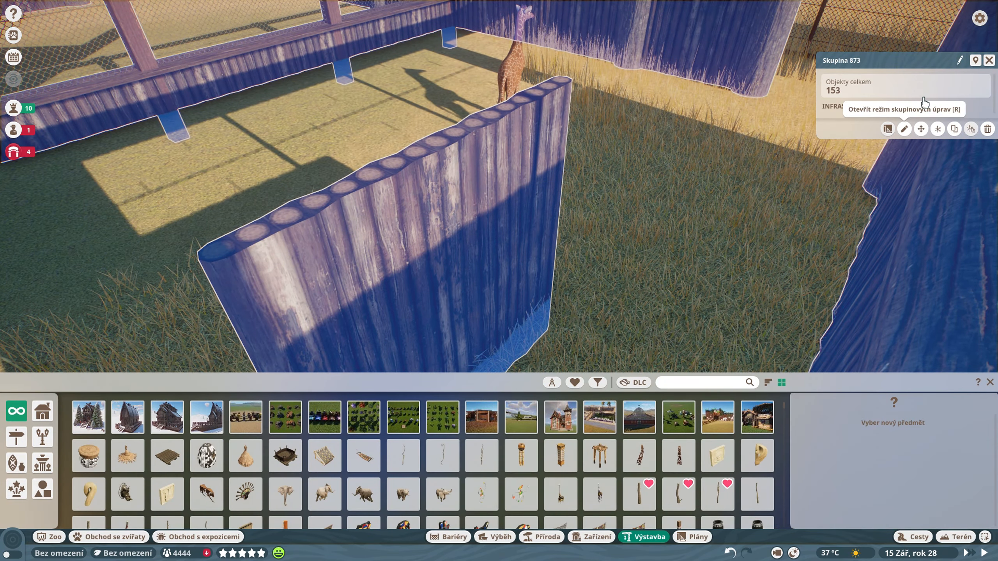
left_click(903, 129)
type("om")
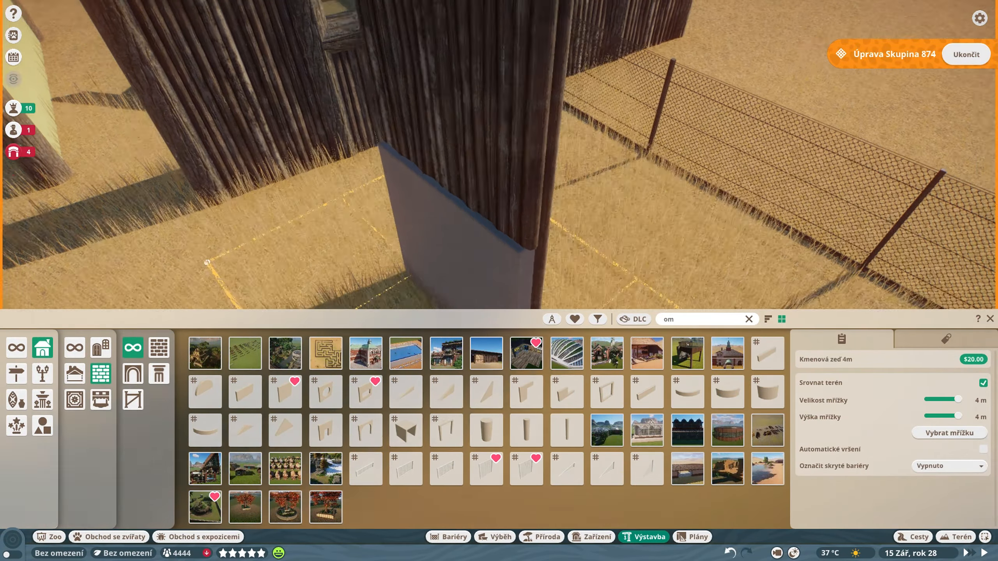
Place the plain stone wall, then top the walls with the Kmen 4m log.
left_click(748, 319)
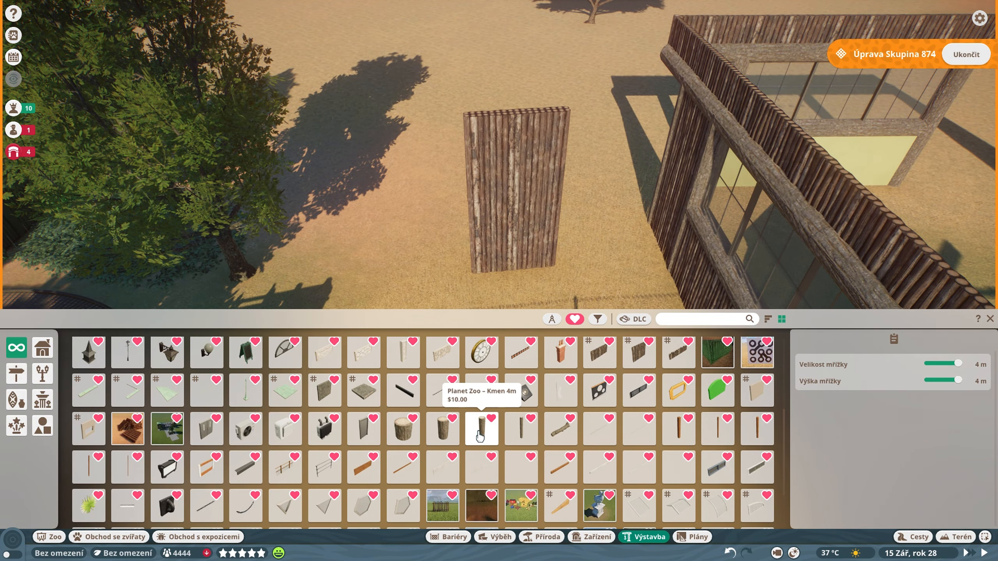
left_click(481, 428)
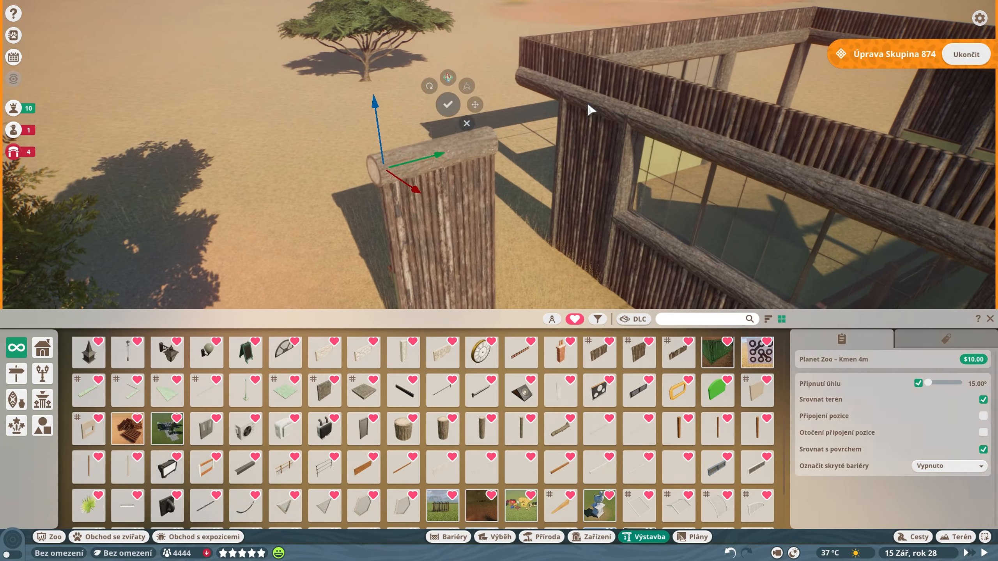
type("km")
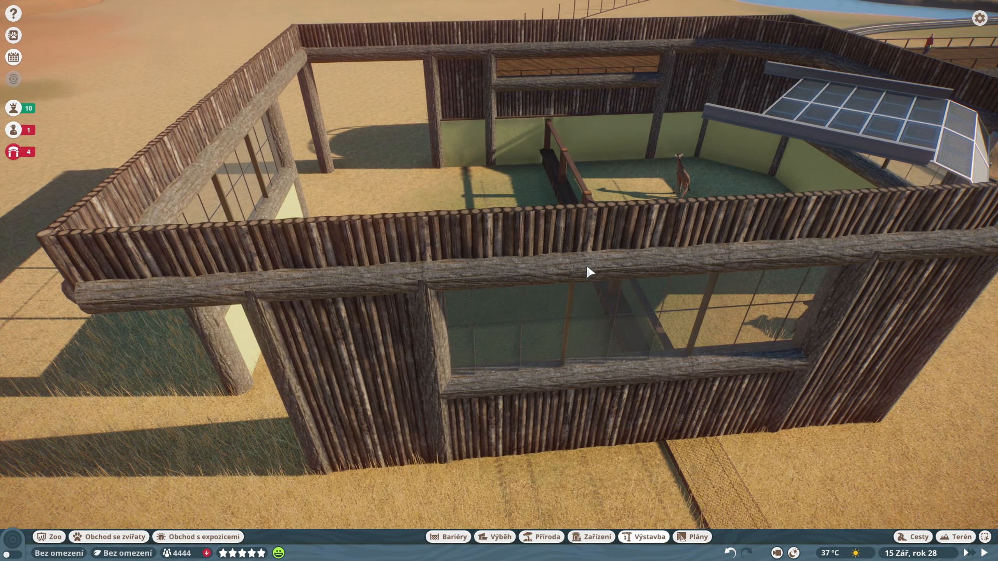
Open the Příroda (Nature) plant catalogue beside the giraffe shelter.
left_click(644, 536)
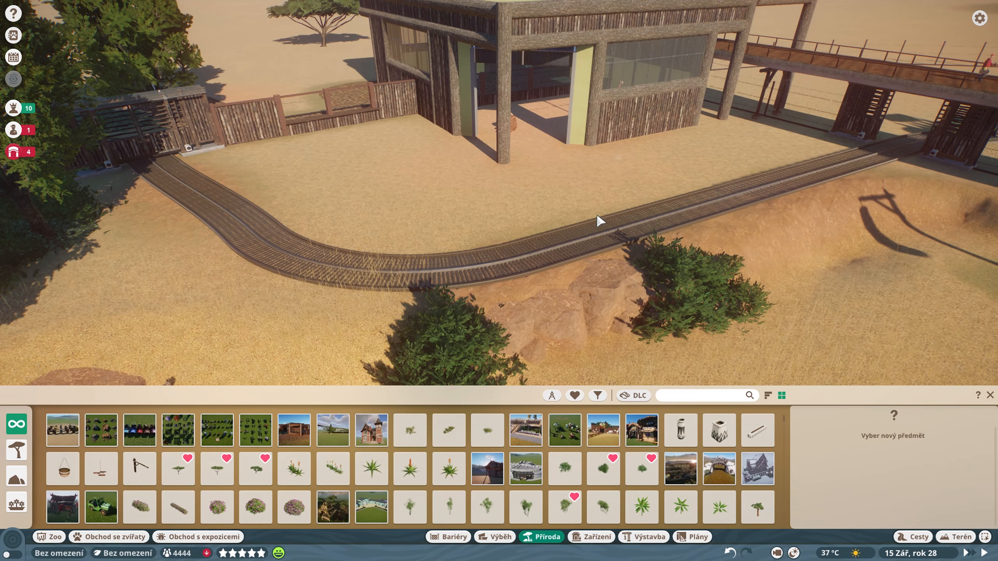
Filter plants to temperate, grassland and tropical biomes, then pick Hasivka orličí 04 ferns.
left_click(596, 395)
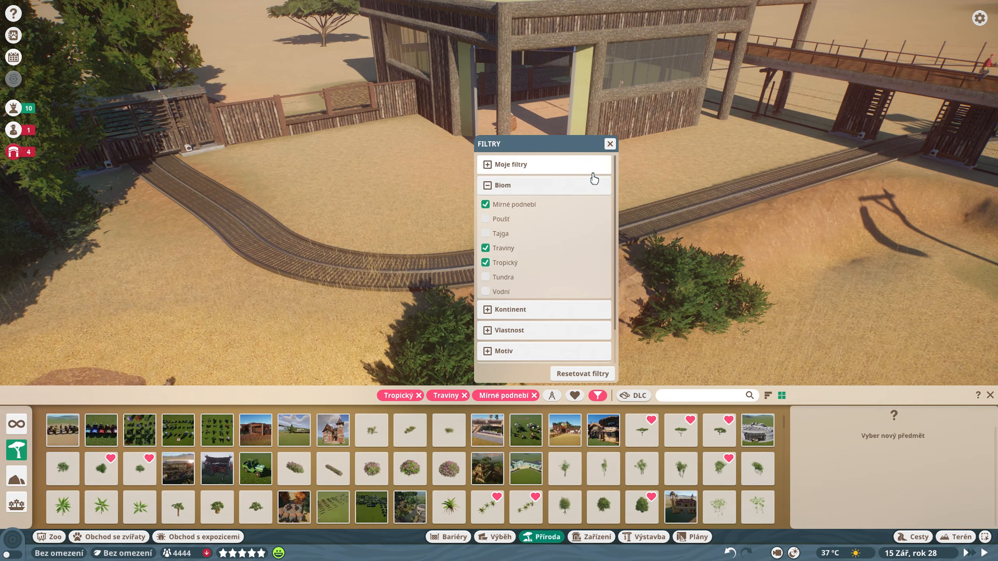
left_click(101, 469)
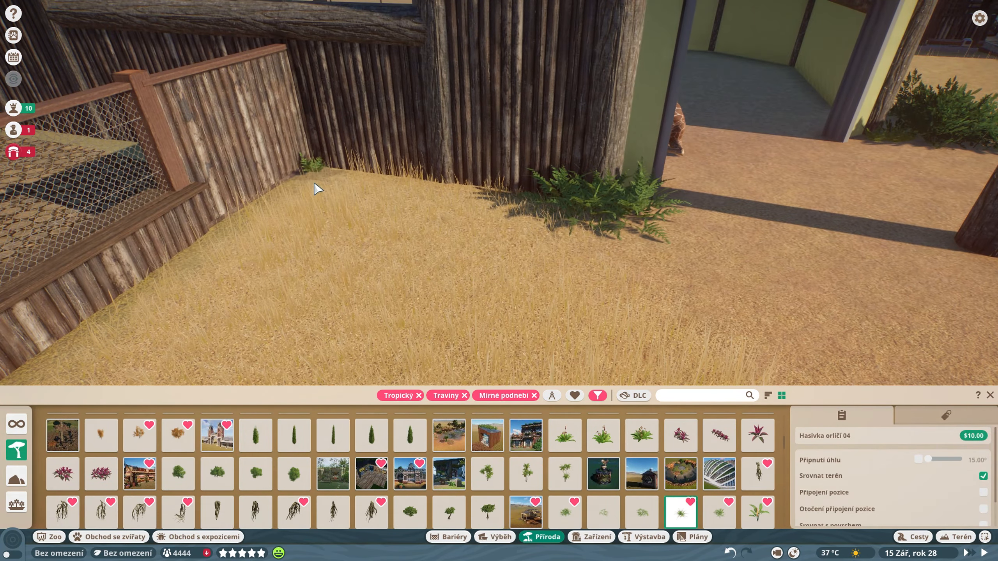
type("kop")
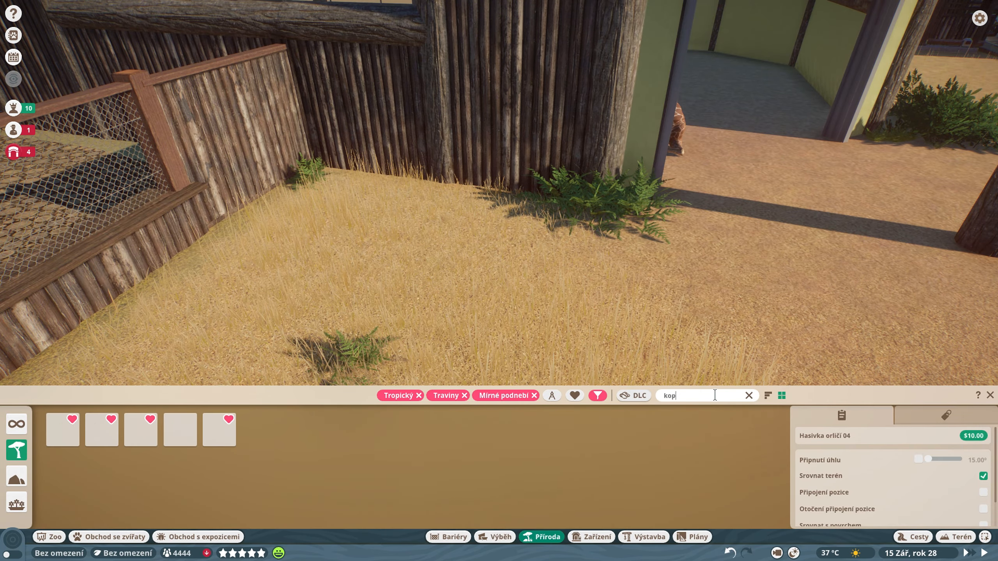
left_click(180, 429)
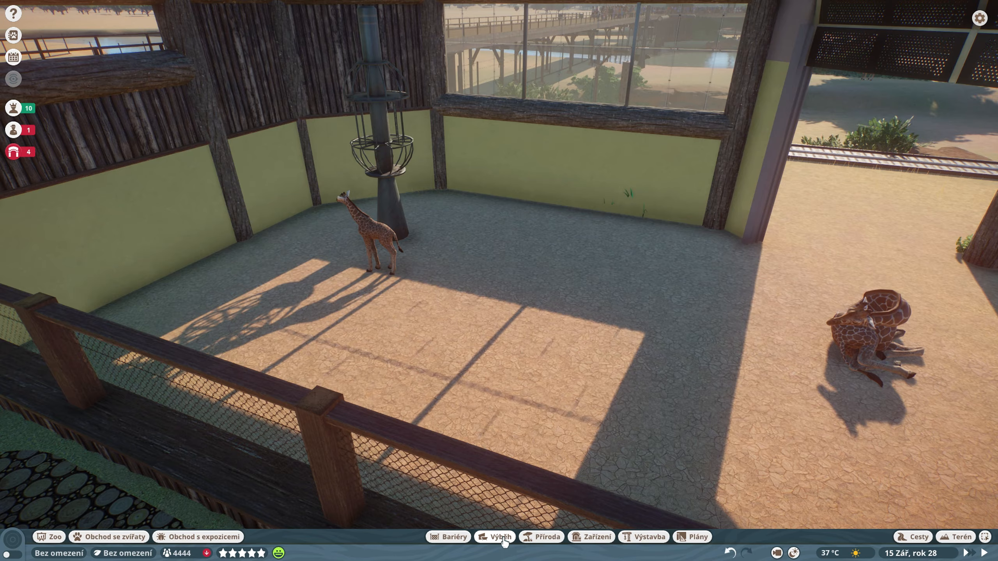
left_click(500, 536)
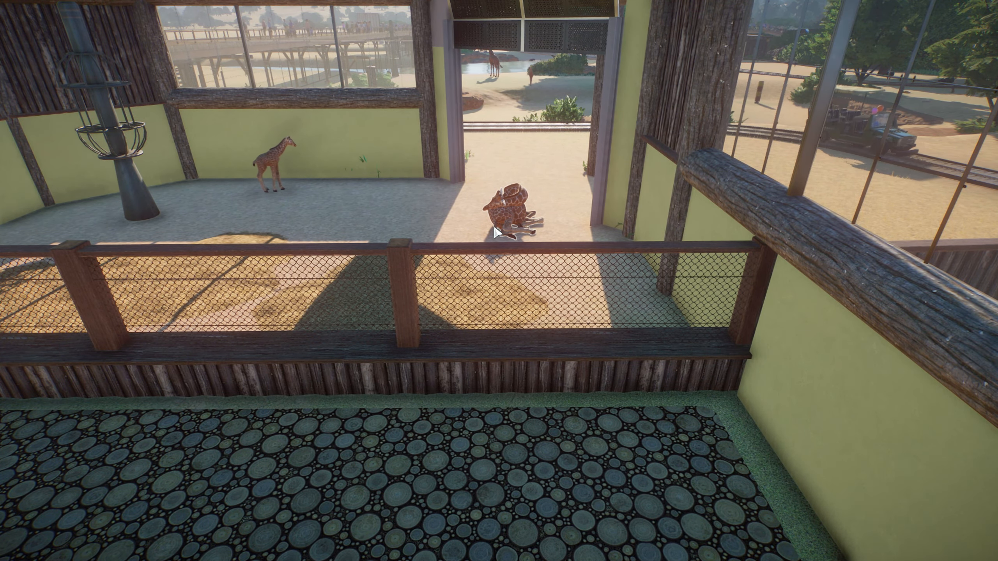
Open giraffe Adana's info panel and view her habitat needs, shelter at 44%.
left_click(506, 207)
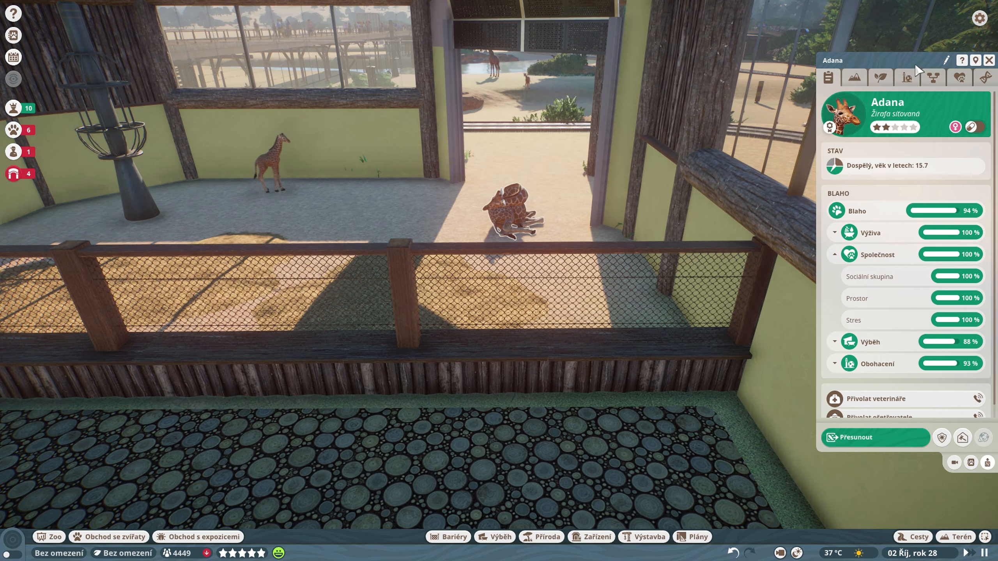
left_click(854, 77)
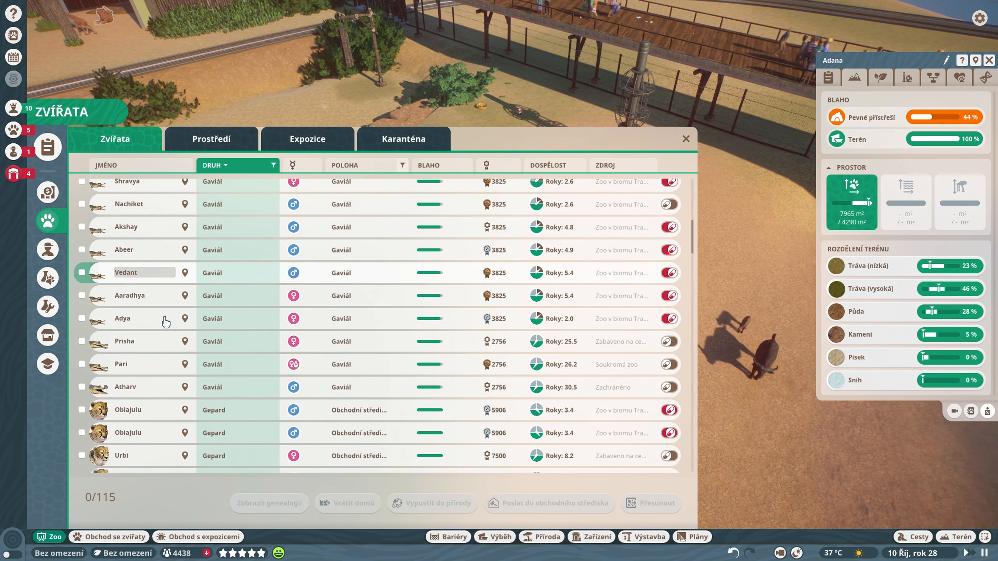
Select giraffe Kibibi in the animal list and confirm Release to Wild.
scroll("down", 3)
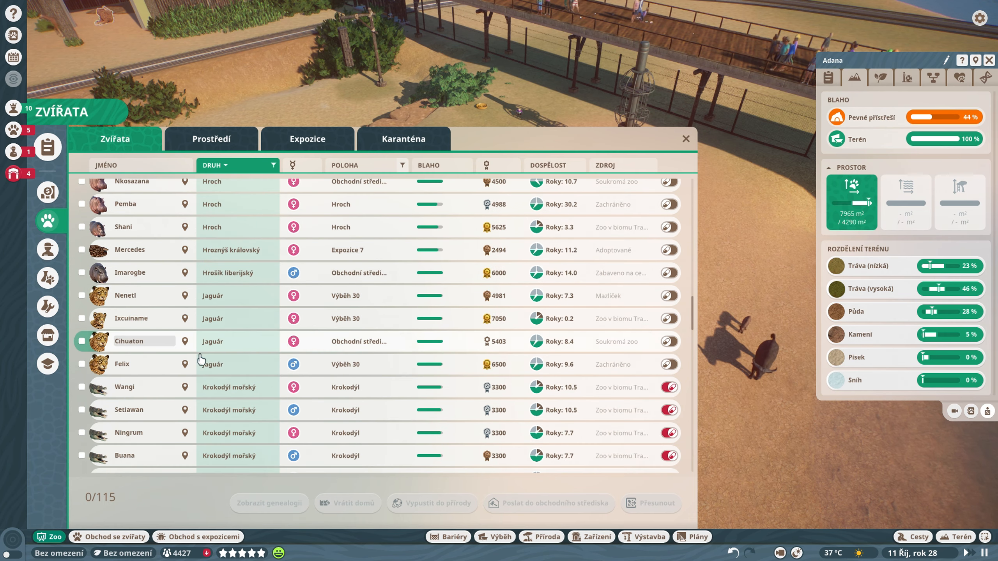
scroll("down", 3)
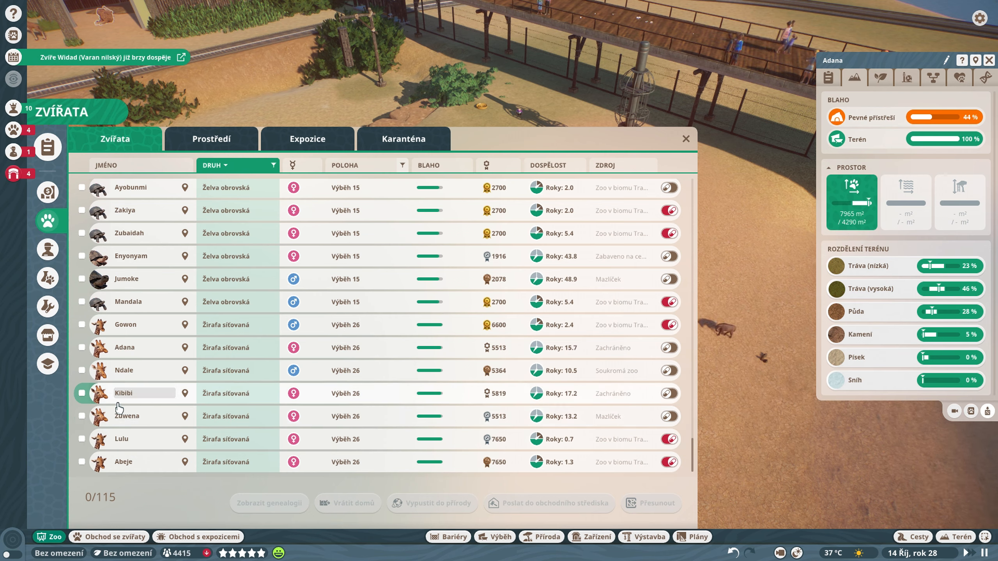
left_click(81, 392)
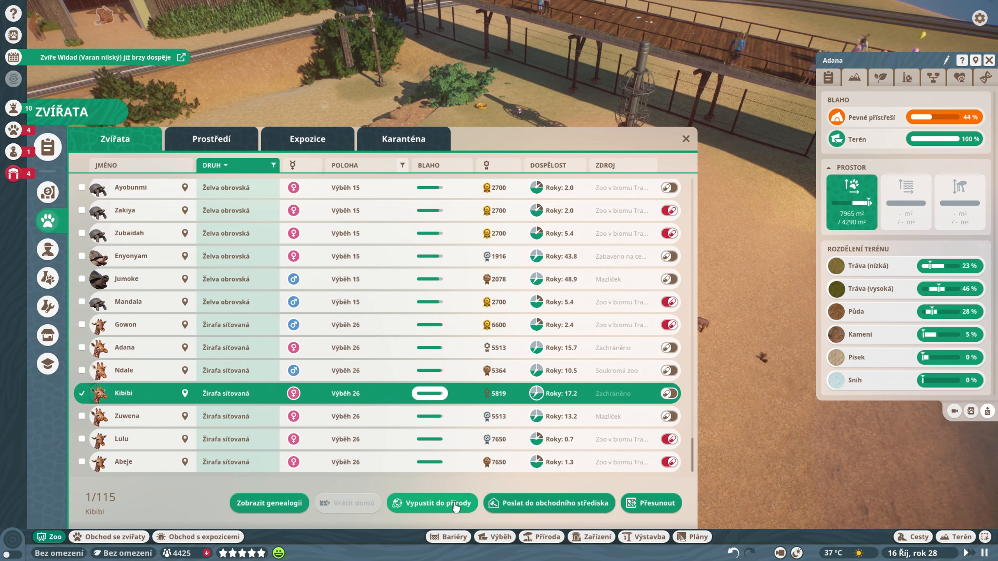
left_click(432, 503)
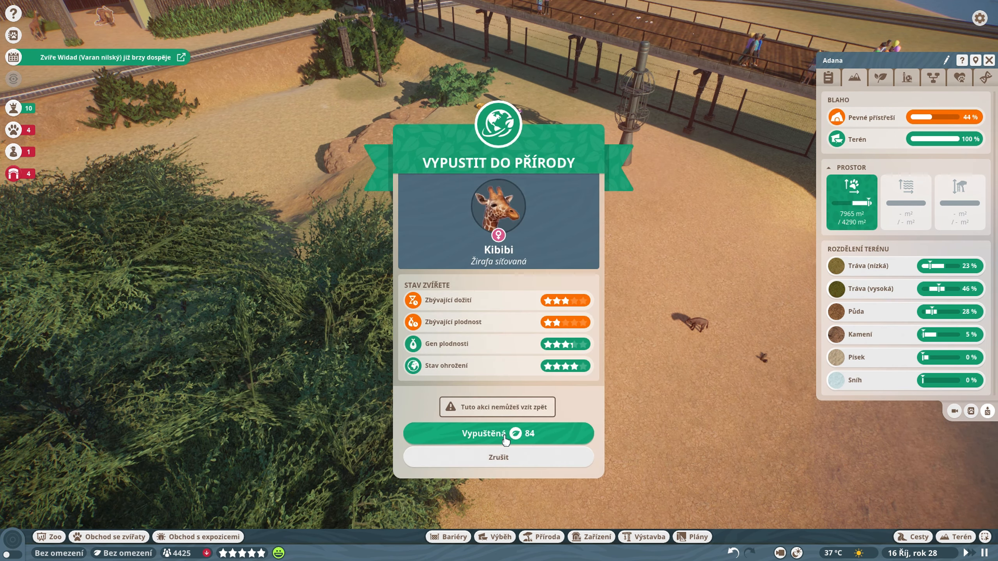
left_click(498, 433)
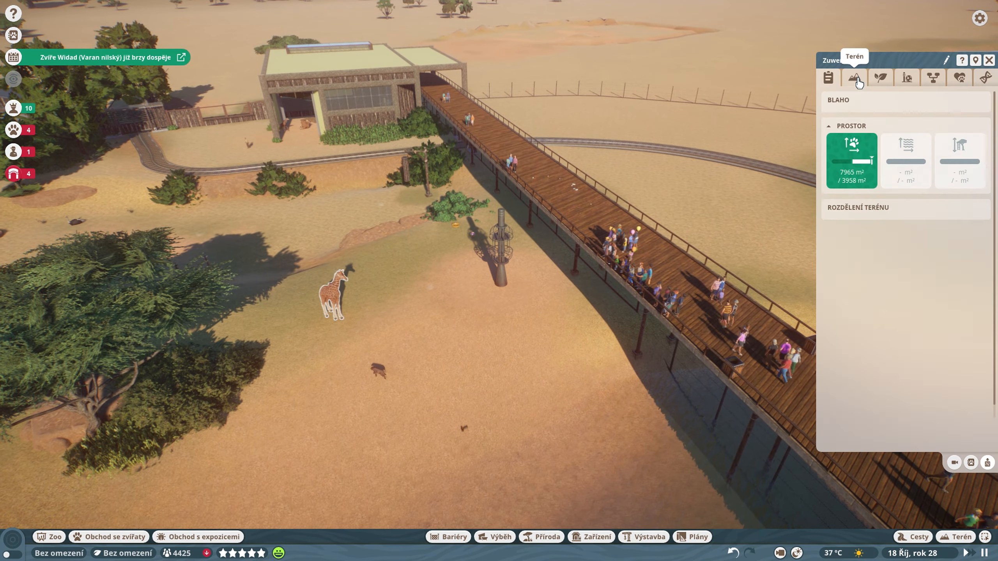
Check Zuwena's terrain needs, switch to Adana, and open the Shelter heat map.
left_click(853, 77)
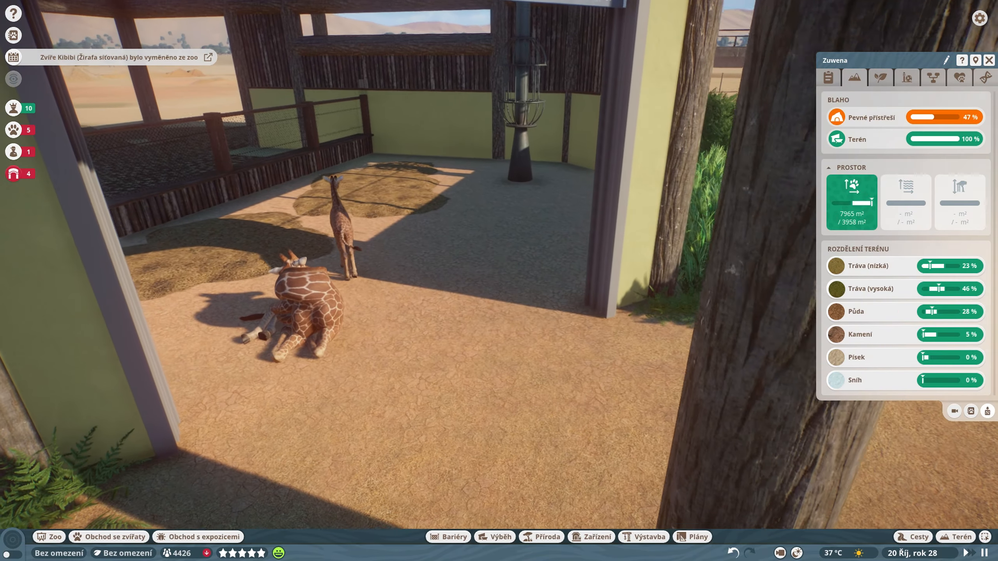
left_click(382, 242)
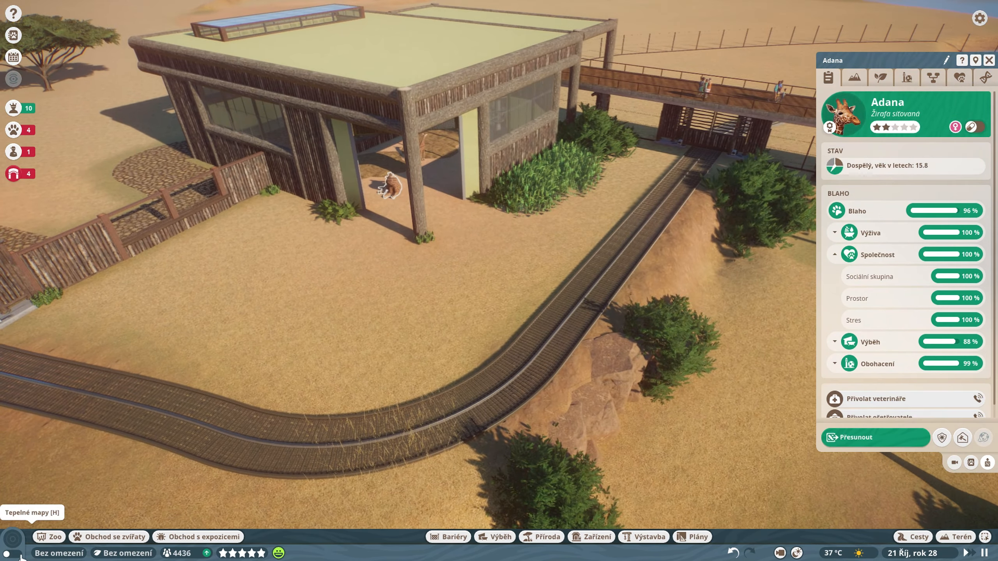
left_click(12, 79)
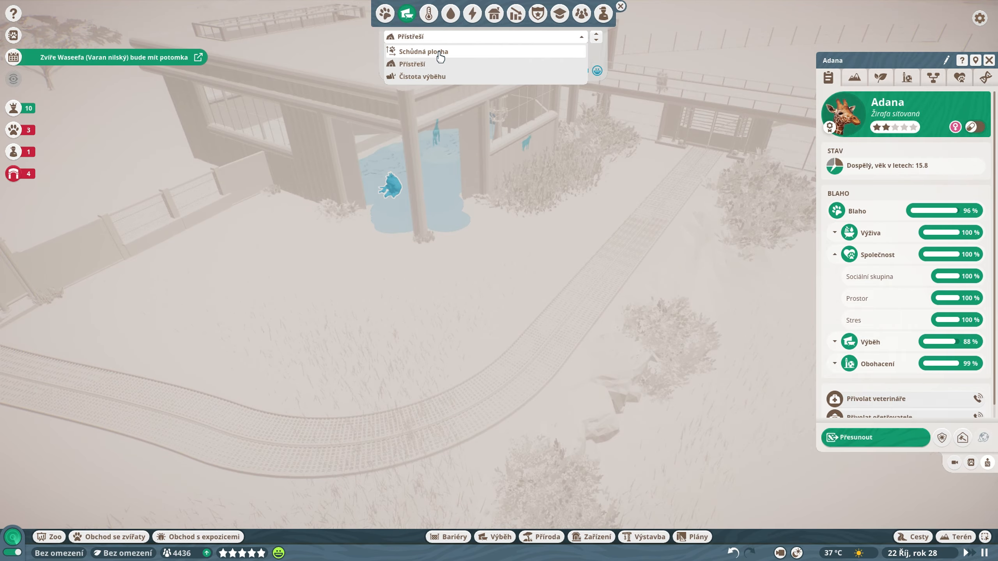
Exit the heat map, close Adana's details, and zoom out over the enclosure.
left_click(422, 51)
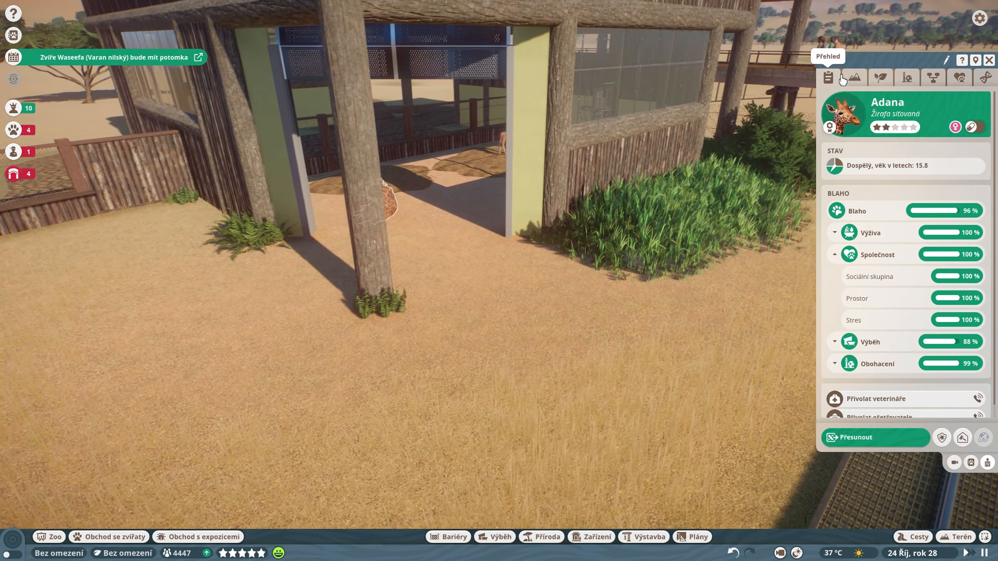
left_click(854, 77)
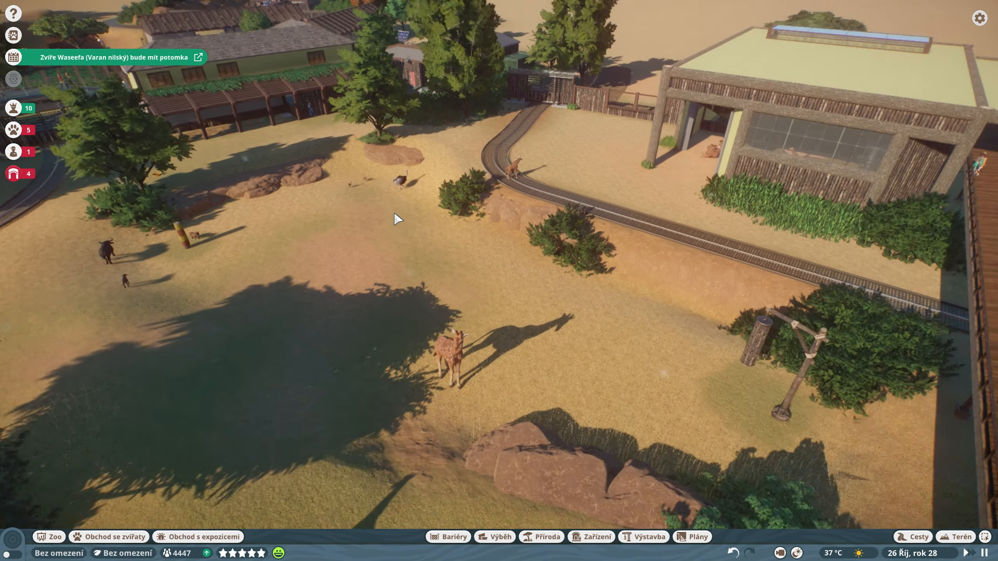
scroll("down", 3)
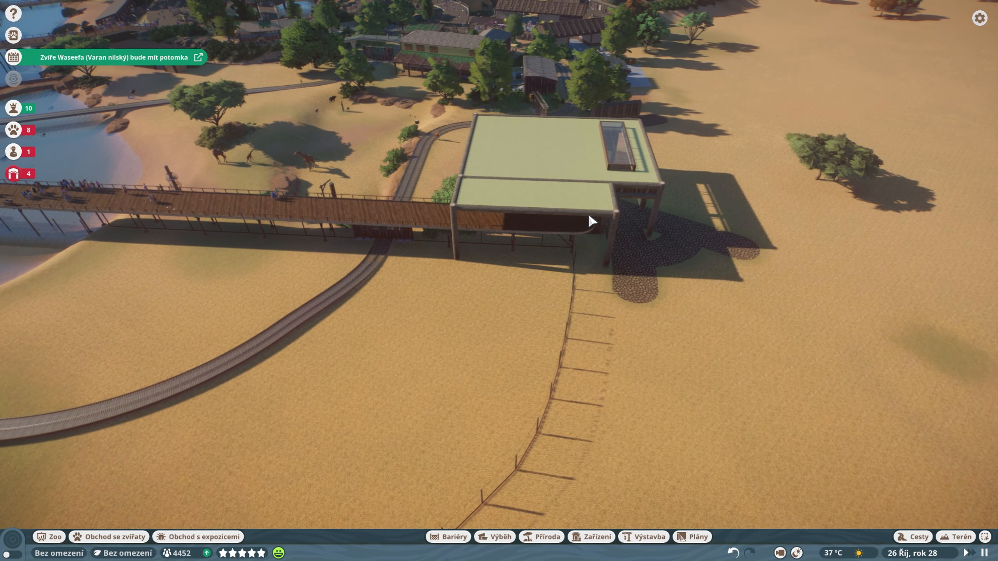